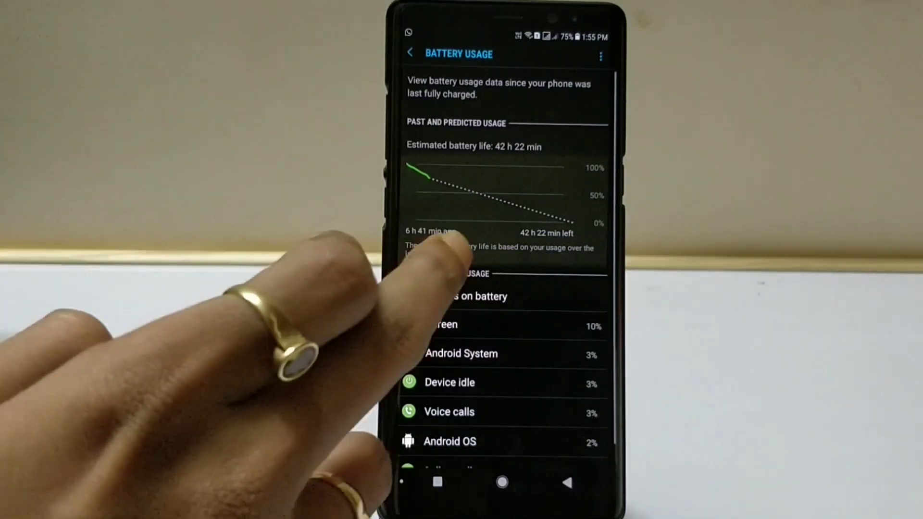
Step: View the Screen use details at 75% charge: 2h 1m 55s on time, 353 mAh
left_click(443, 324)
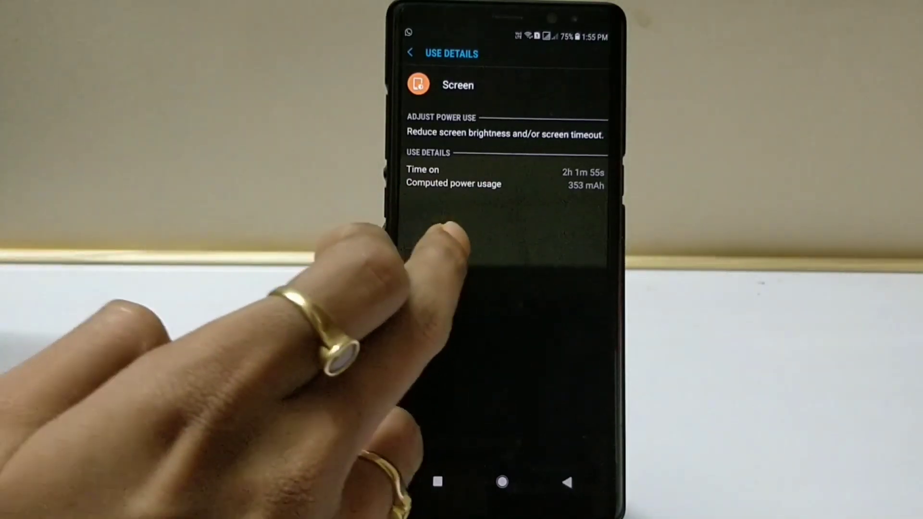
left_click(409, 54)
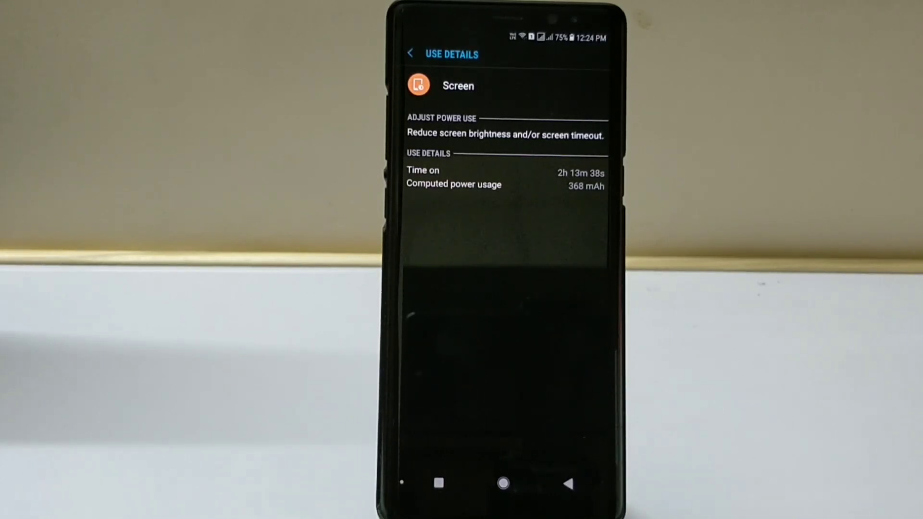
Step: View the saved capture reading 4h 12m 35s and 715 mAh, then return to Battery usage
left_click(410, 53)
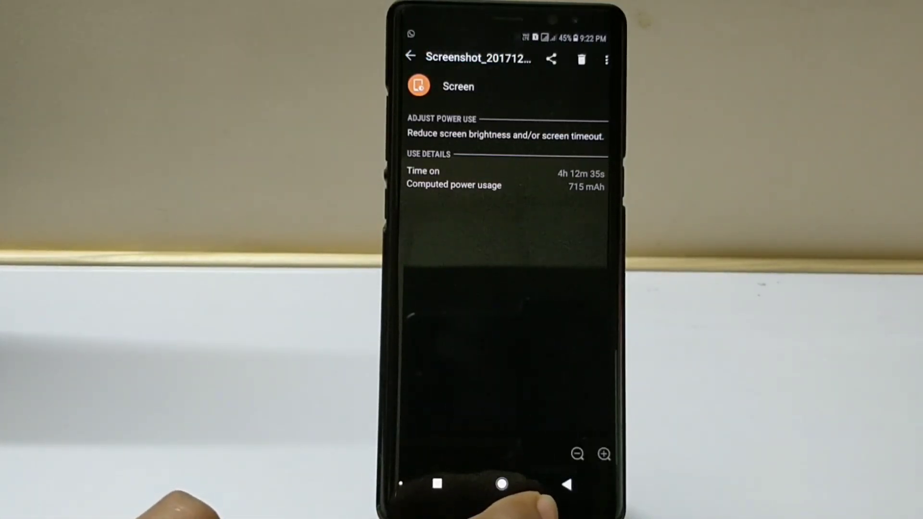
left_click(502, 484)
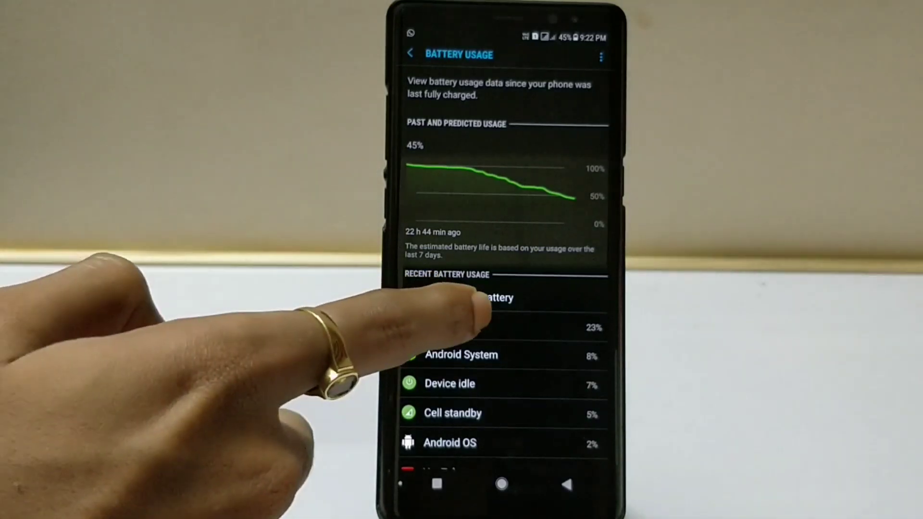
Step: View the Screen use details at 45% charge: 4h 47m 29s on time, 817 mAh
left_click(472, 298)
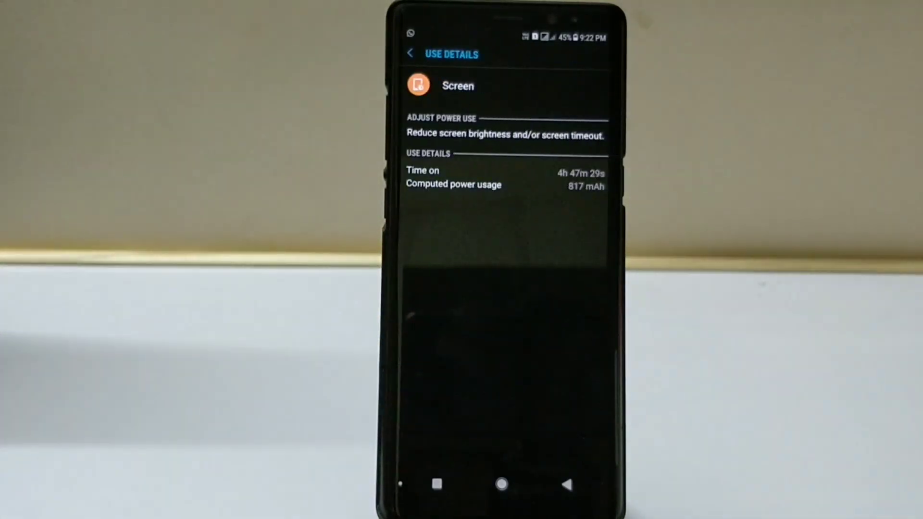